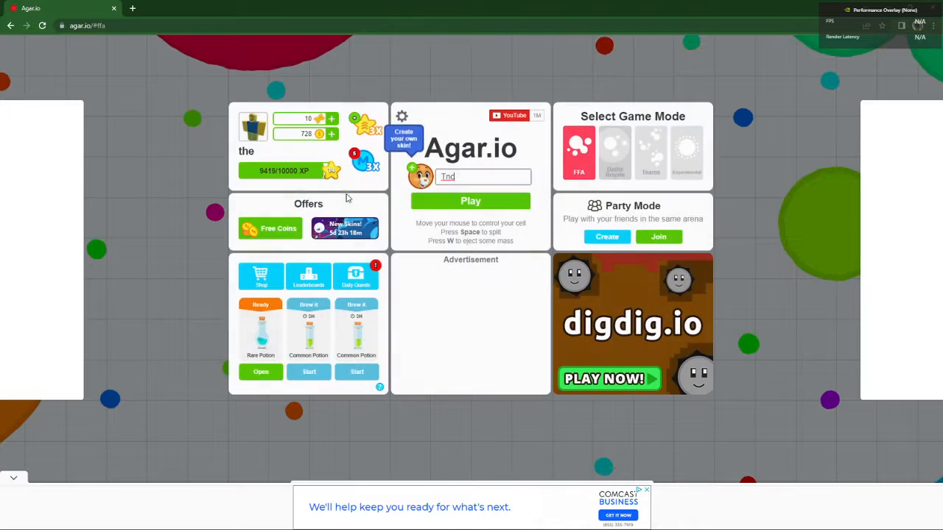
Enter 'ncw' as the nickname on the Agar.io start screen.
{"action": "left_click", "coordinate": [470, 201]}
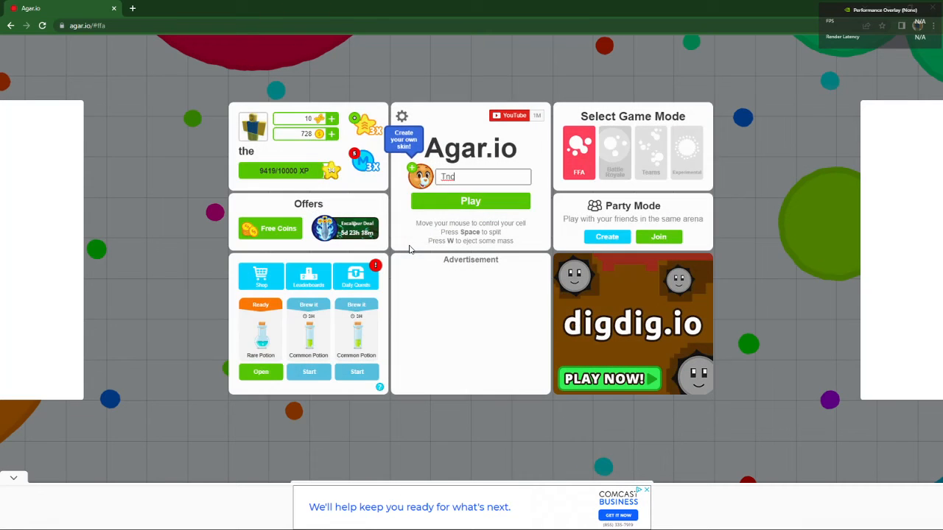
{"action": "mouse_move", "coordinate": [438, 193]}
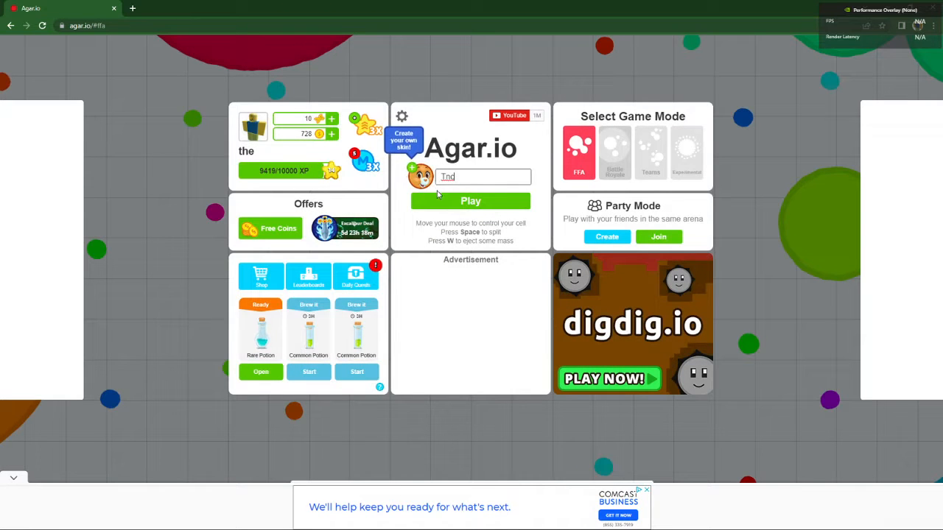
{"action": "type", "text": "ncw"}
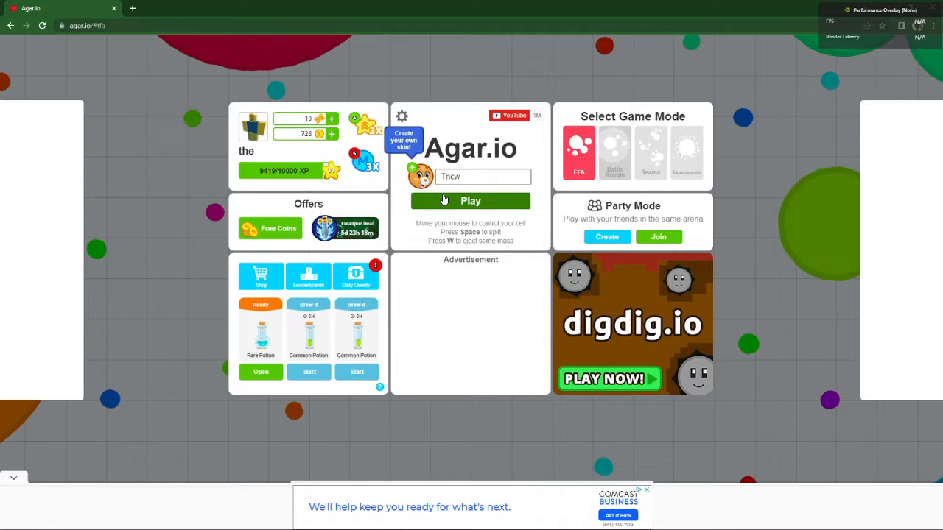
Join the FFA match and grow the Tnc cell past 200 mass.
{"action": "left_click", "coordinate": [470, 200]}
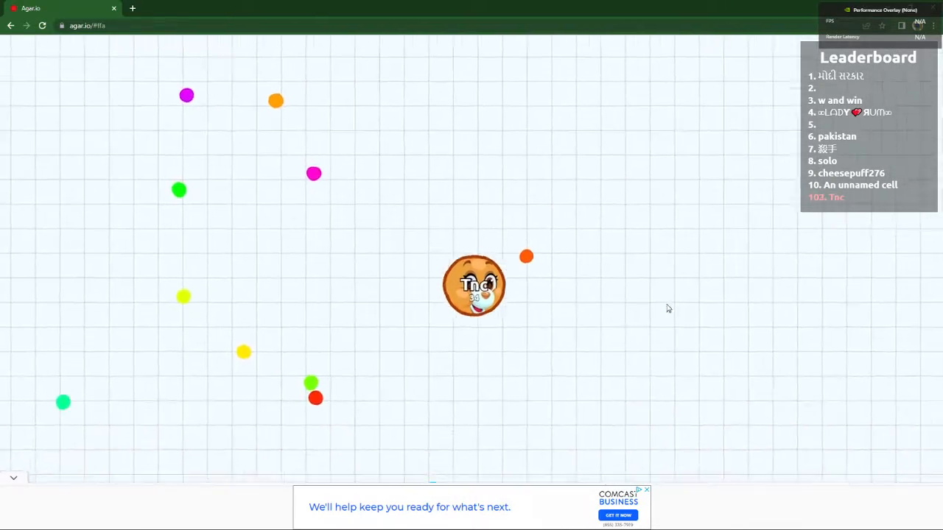
{"action": "mouse_move", "coordinate": [599, 458]}
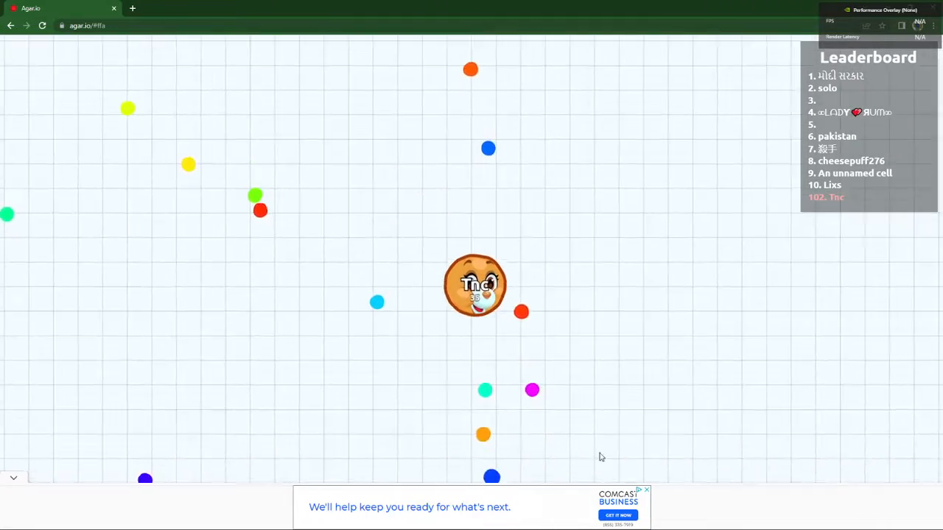
{"action": "mouse_move", "coordinate": [213, 363]}
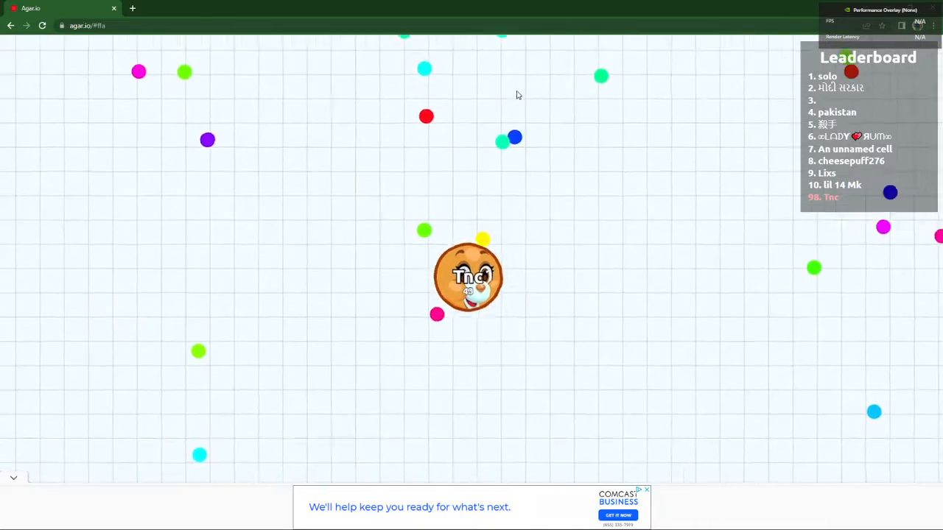
{"action": "mouse_move", "coordinate": [219, 217]}
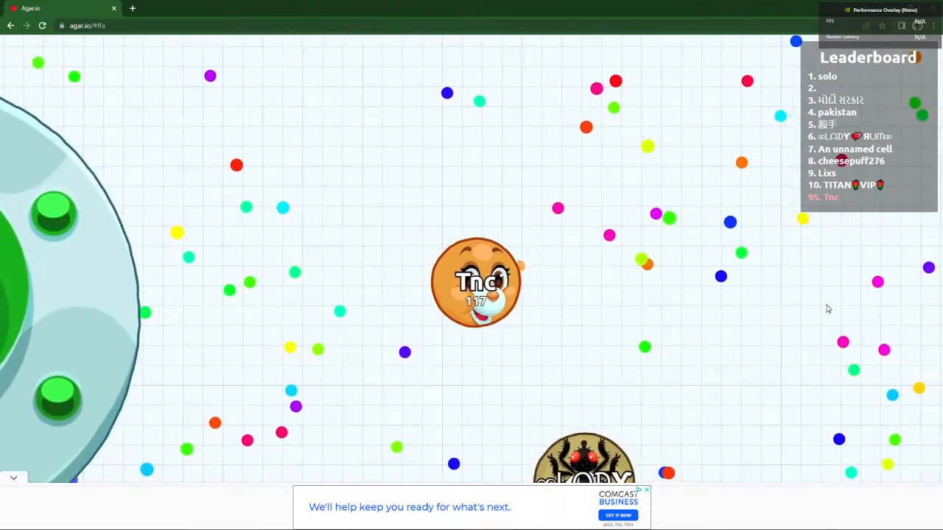
{"action": "mouse_move", "coordinate": [737, 460]}
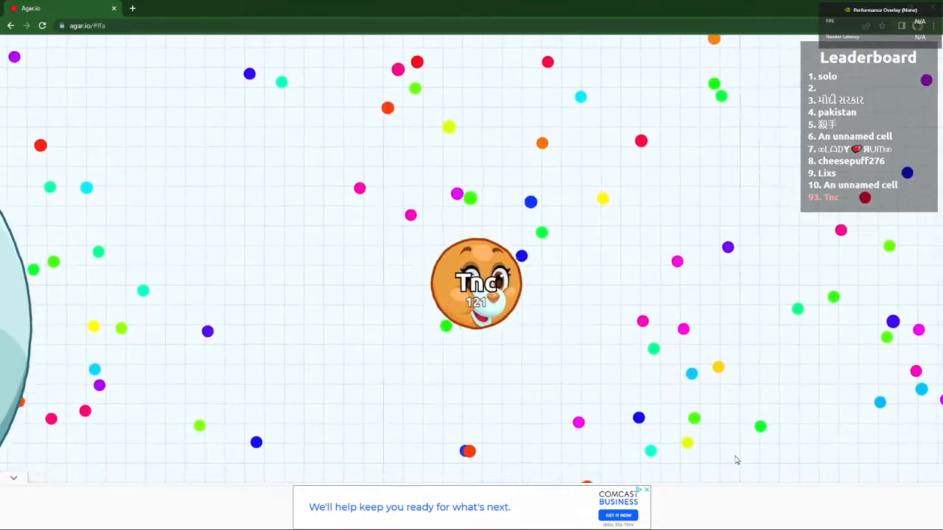
{"action": "mouse_move", "coordinate": [453, 459]}
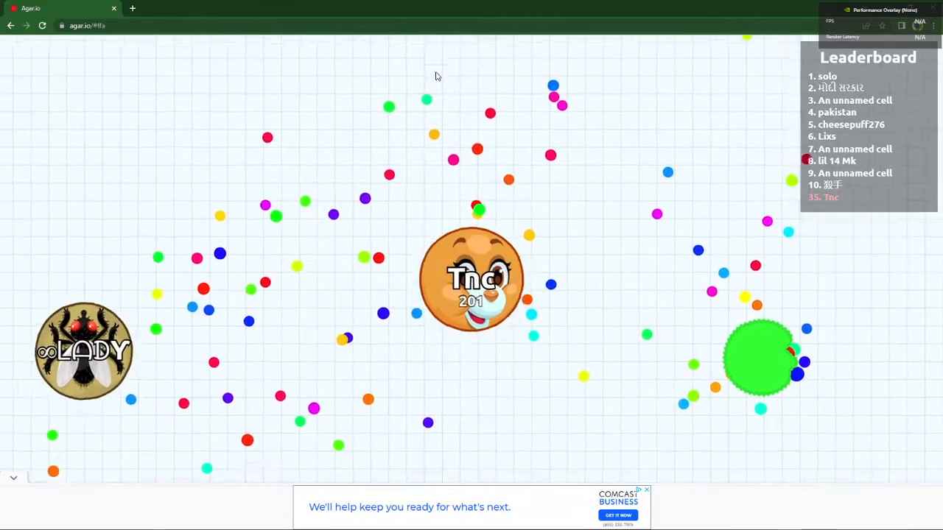
{"action": "mouse_move", "coordinate": [168, 431]}
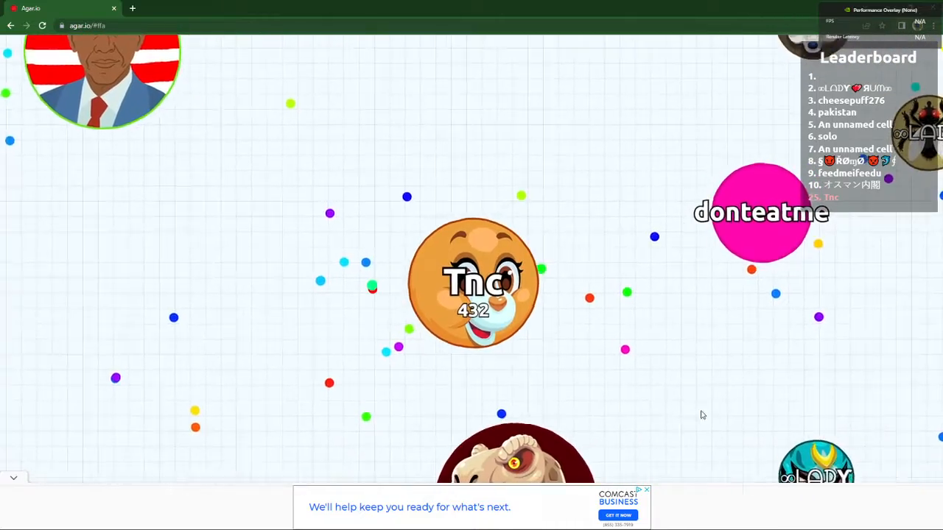
{"action": "mouse_move", "coordinate": [700, 412]}
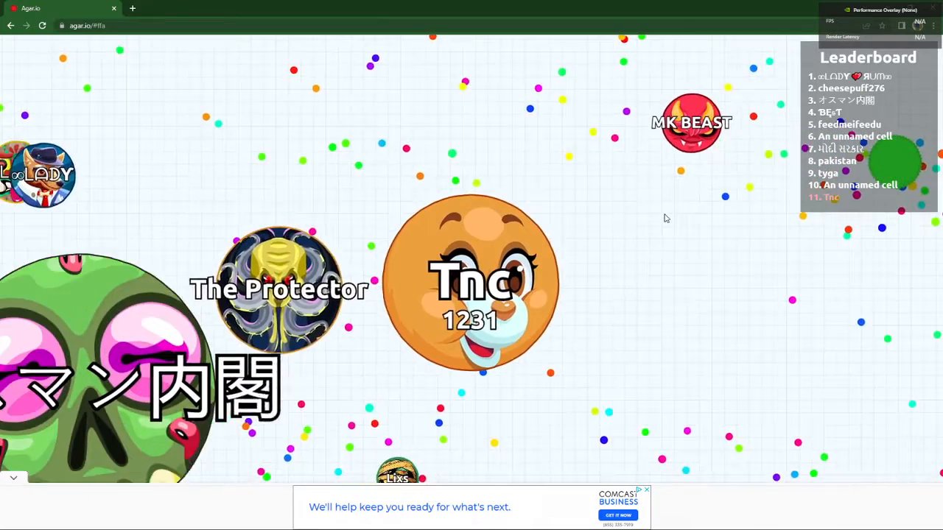
Split Tnc into two cells of about 650 and 625 mass, reaching 9th.
{"action": "key", "text": "space"}
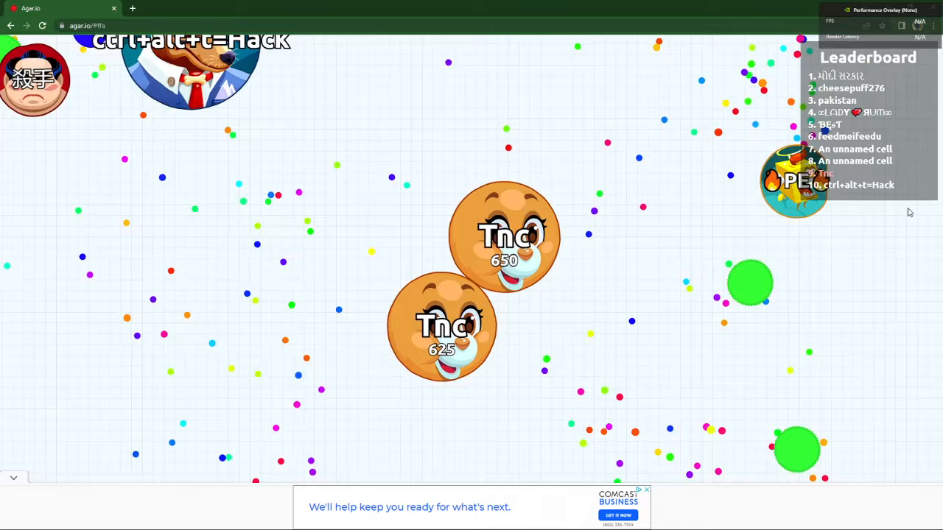
{"action": "mouse_move", "coordinate": [471, 266]}
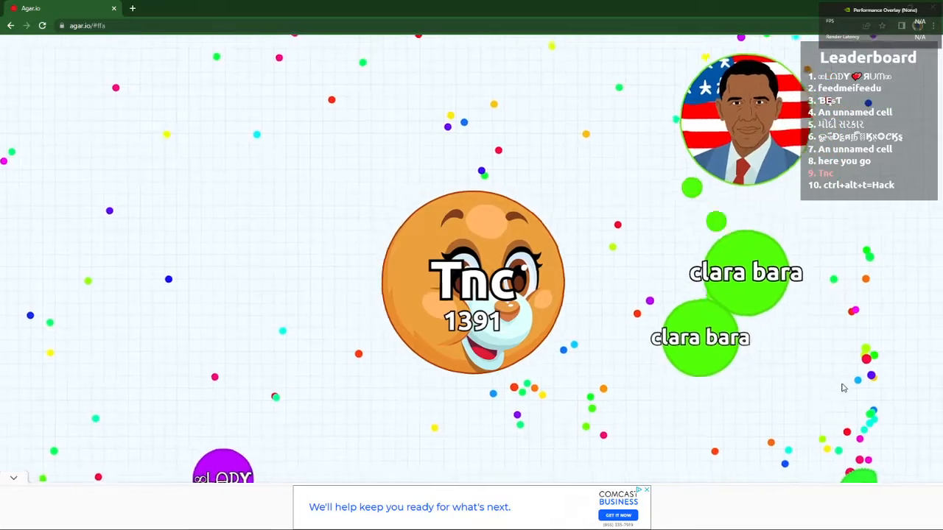
Split Tnc again and grow the halves to 1128 and 676 mass.
{"action": "key", "text": "space"}
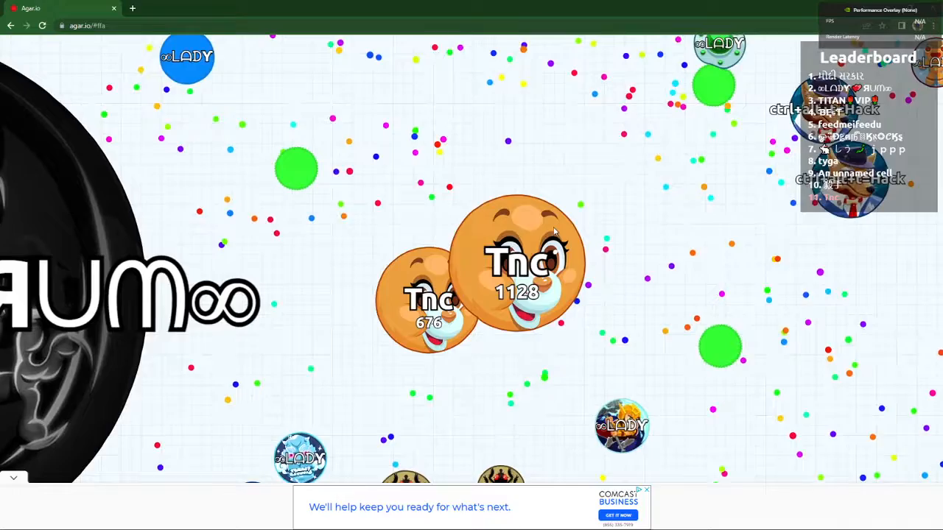
{"action": "mouse_move", "coordinate": [636, 271]}
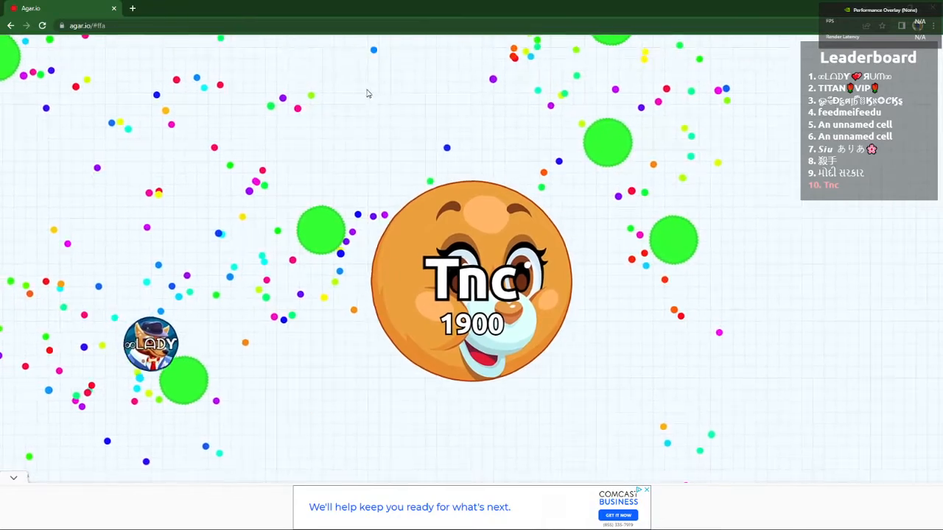
{"action": "mouse_move", "coordinate": [431, 98]}
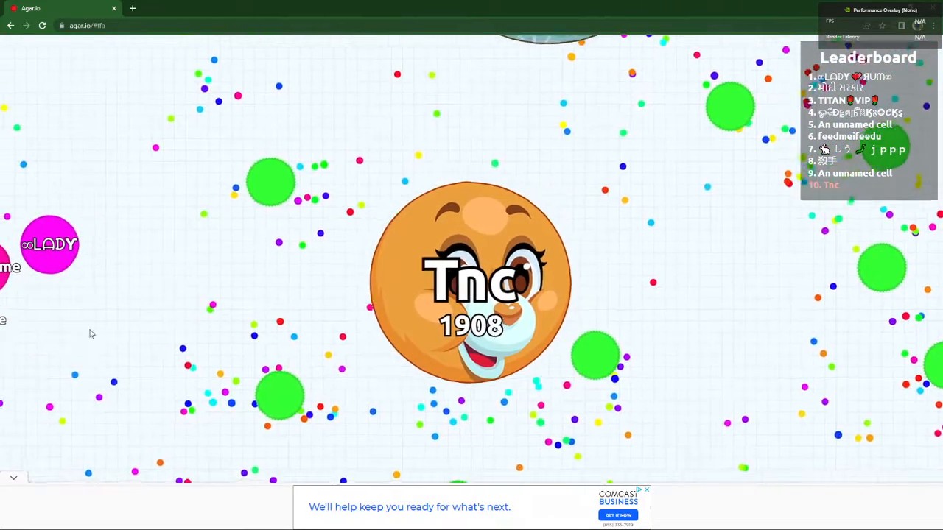
Split the roughly 1900-mass Tnc cell into two, one piece showing 965.
{"action": "key", "text": "space"}
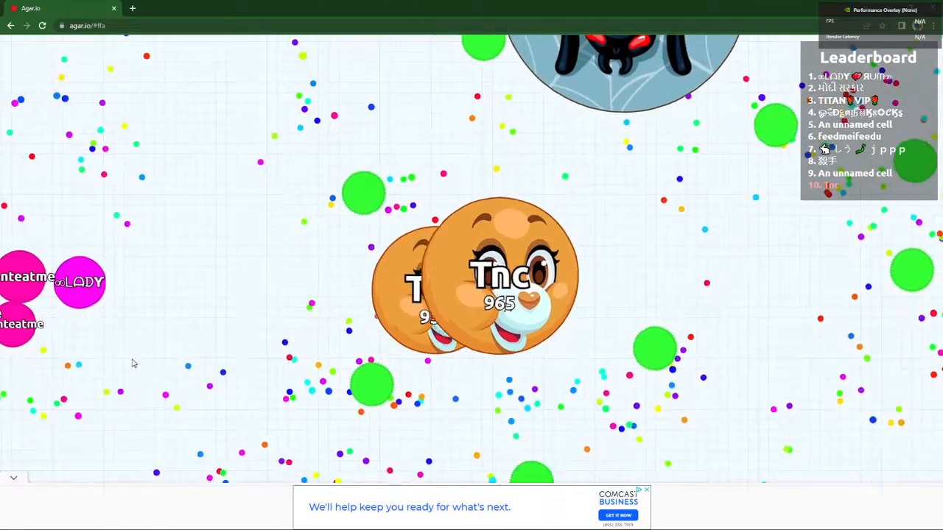